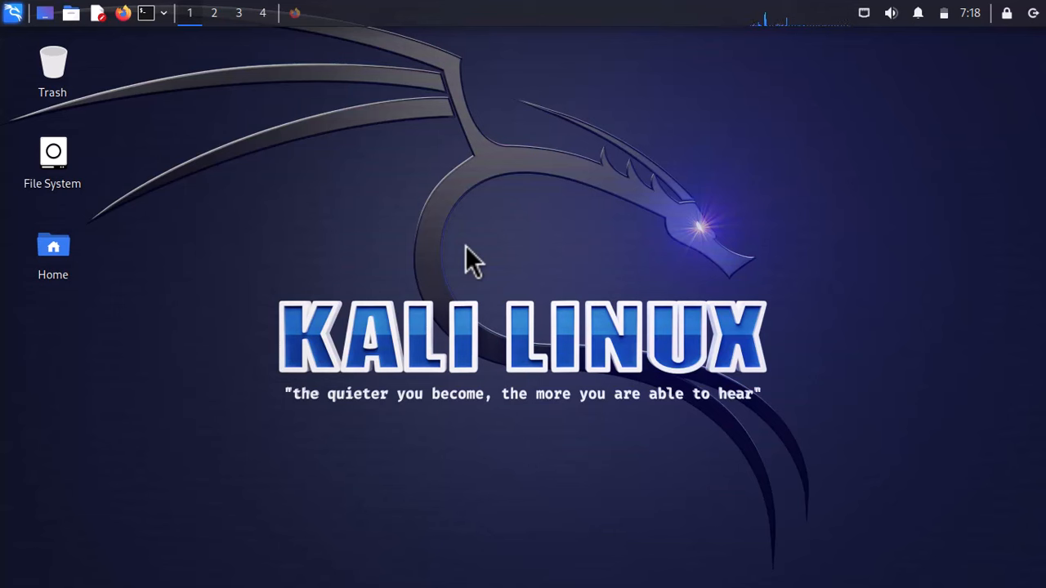
mouse_move(434, 147)
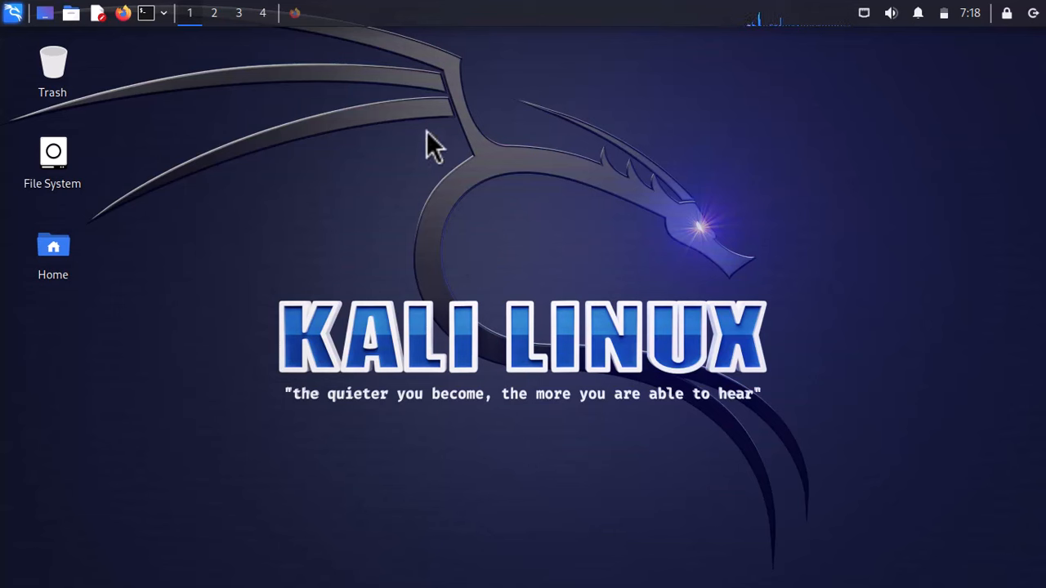
mouse_move(143, 73)
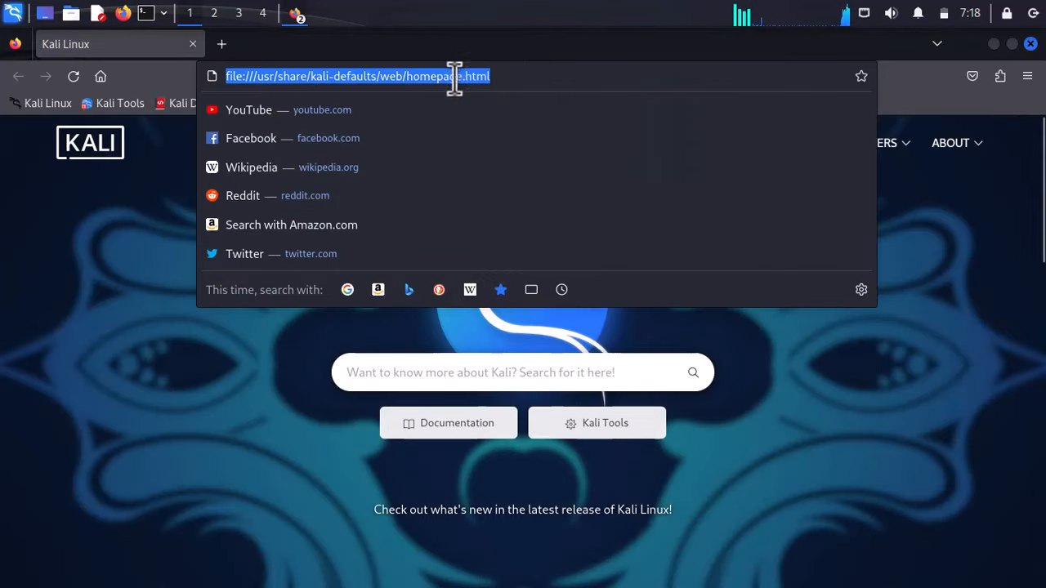
Step: Find the FDX100/Auto_Tor_IP_changer GitHub repo via Google and copy its HTTPS clone URL
type("auto tor u")
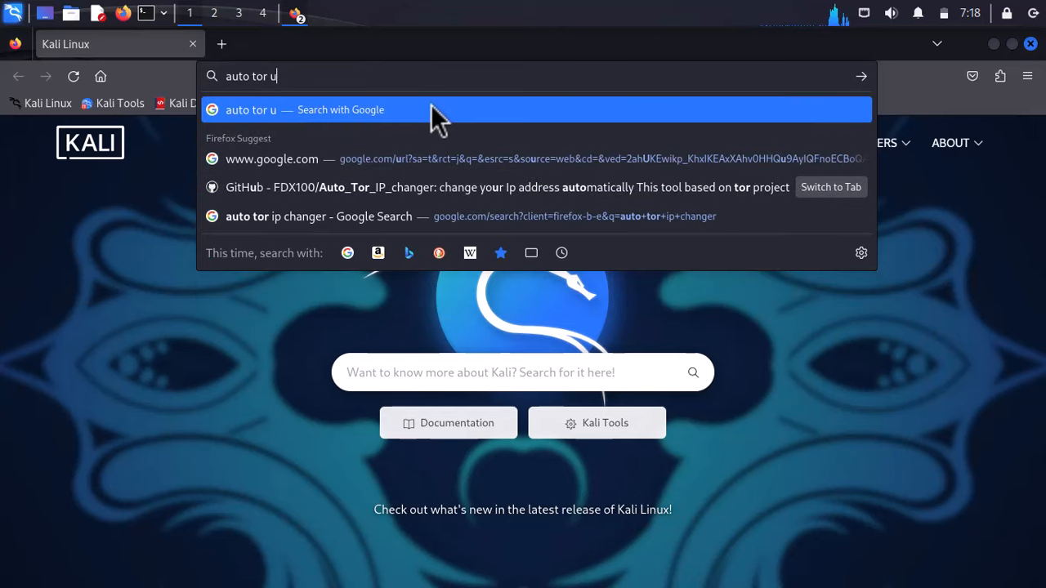
left_click(317, 216)
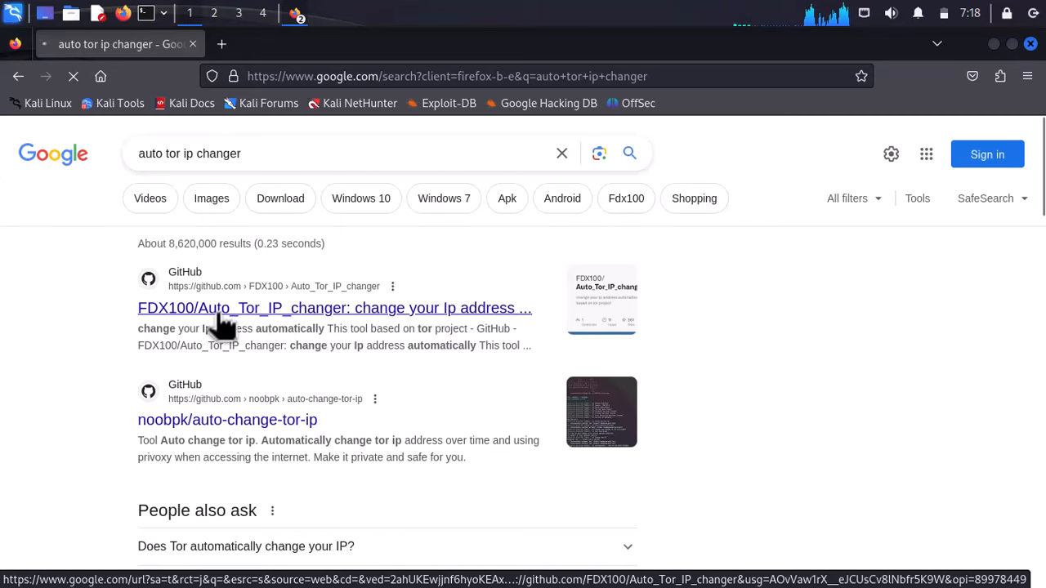
left_click(334, 307)
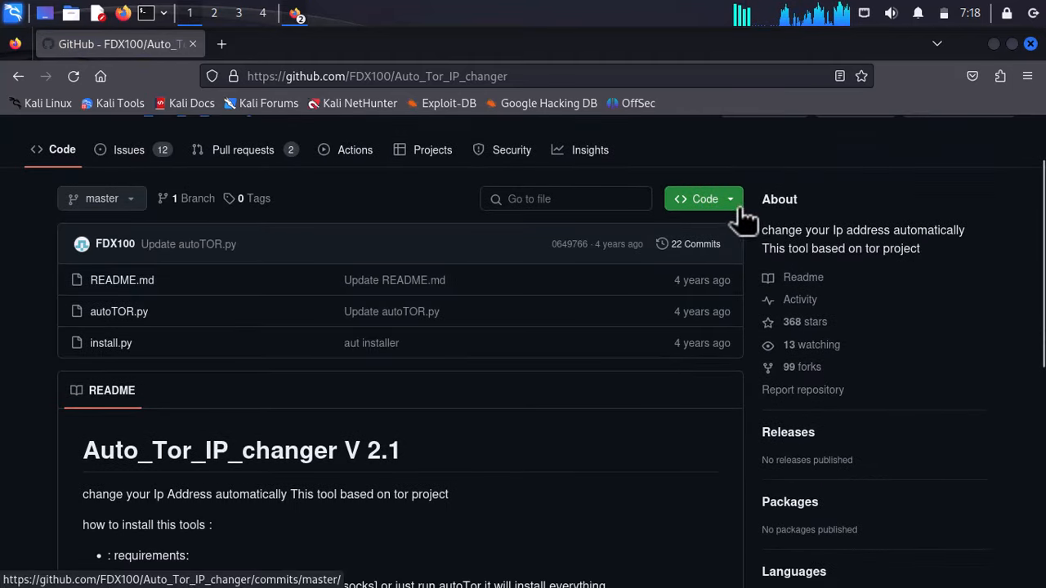
left_click(703, 200)
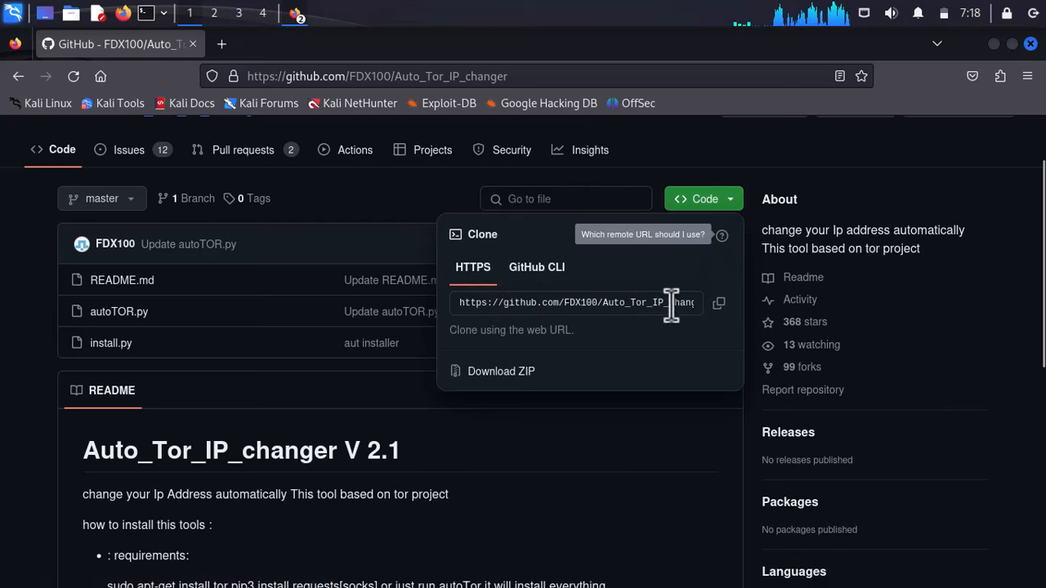
left_click(719, 303)
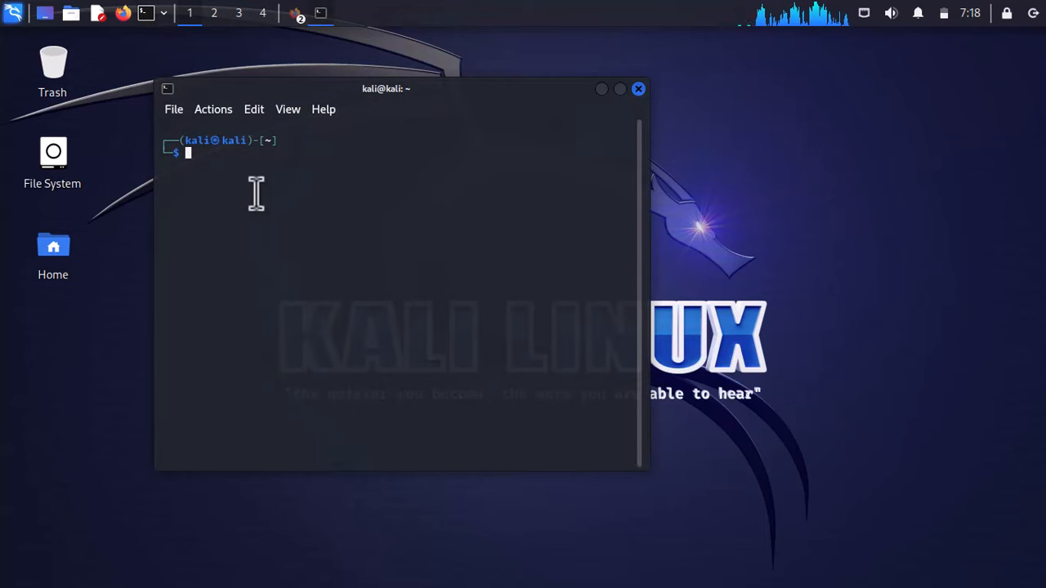
Step: Become root with sudo su and git clone the pasted Auto_Tor_IP_changer URL
type("sudo su")
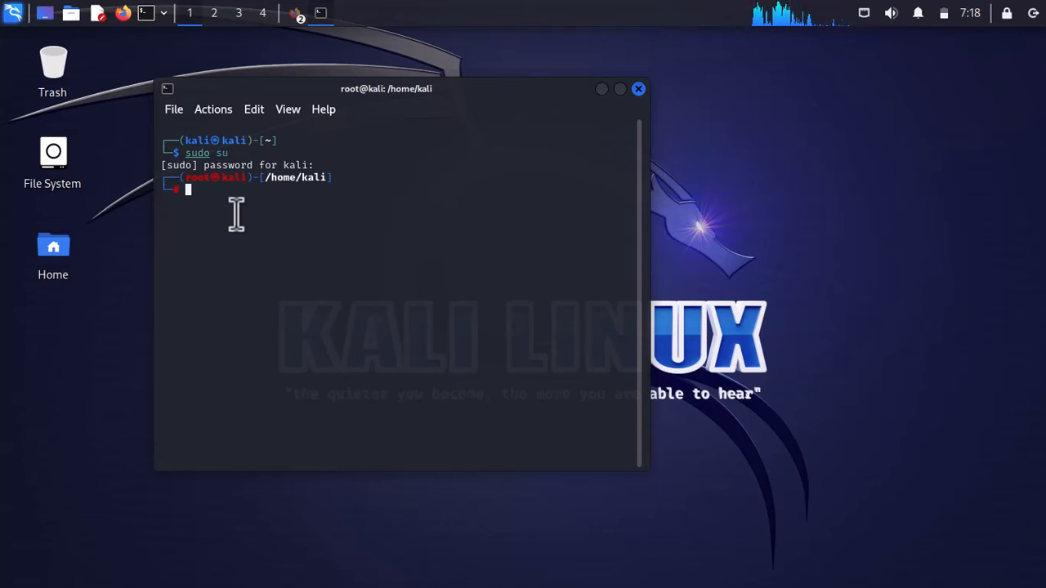
type("git clone")
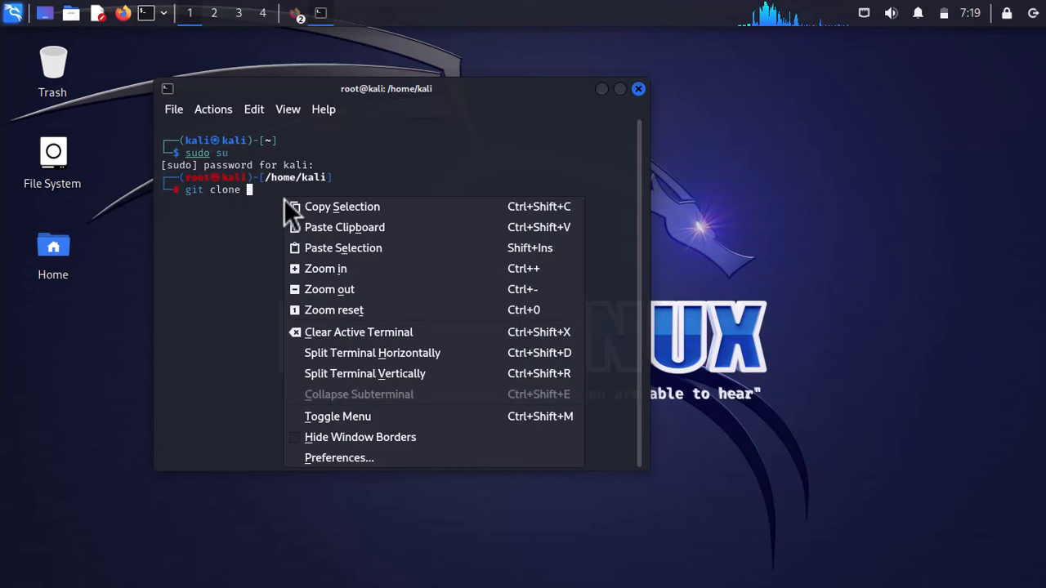
left_click(344, 227)
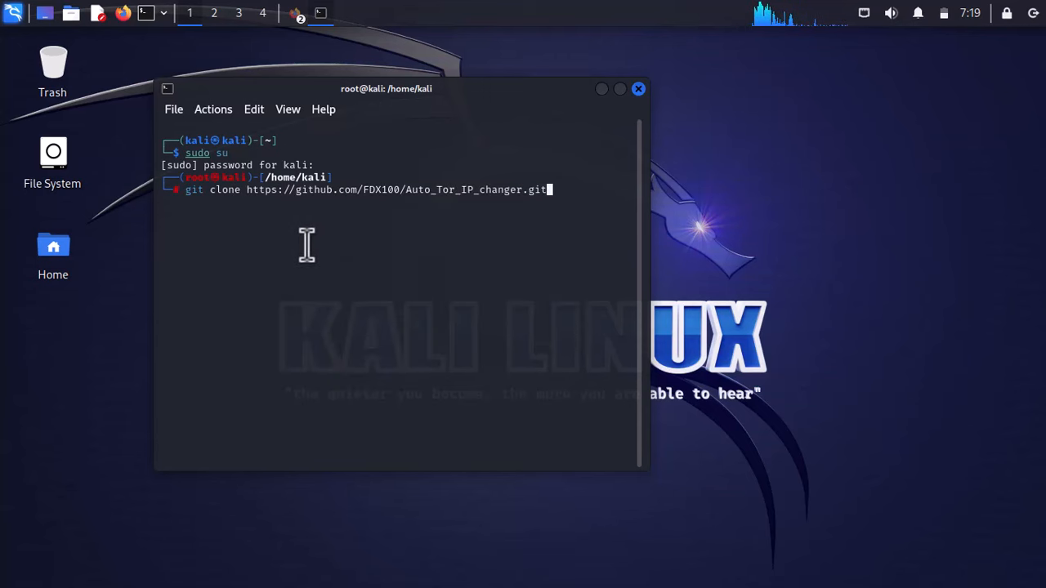
key("Return")
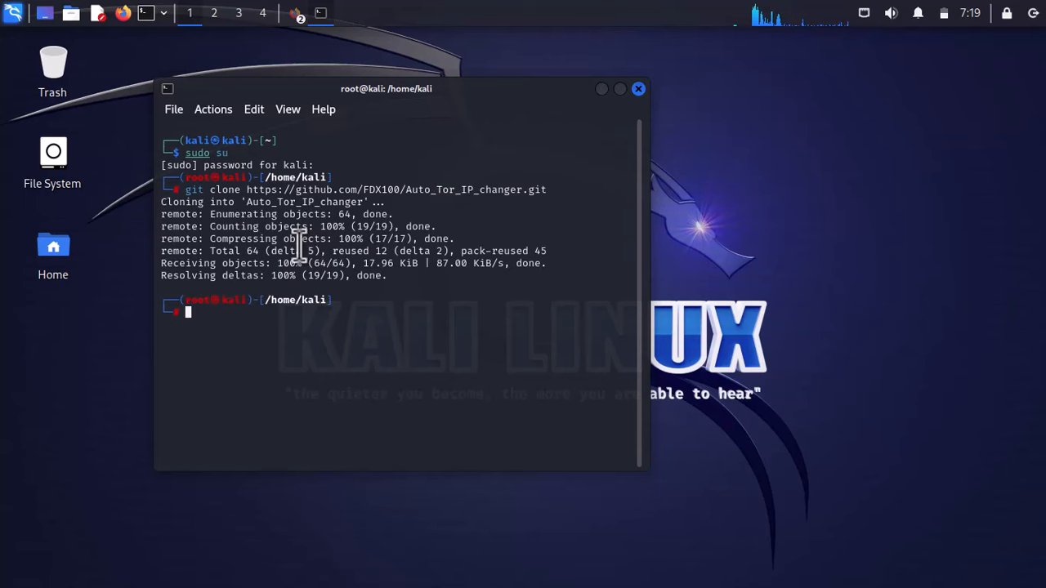
mouse_move(367, 297)
type("ls")
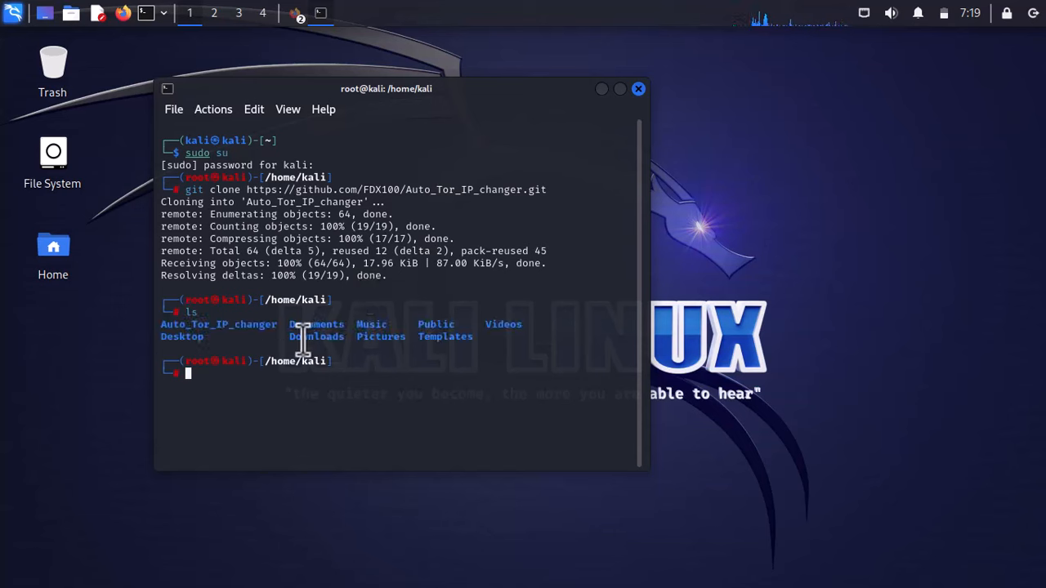
Step: cd into Auto_Tor_IP_changer and list autoTOR.py, install.py and README.md
double_click(219, 323)
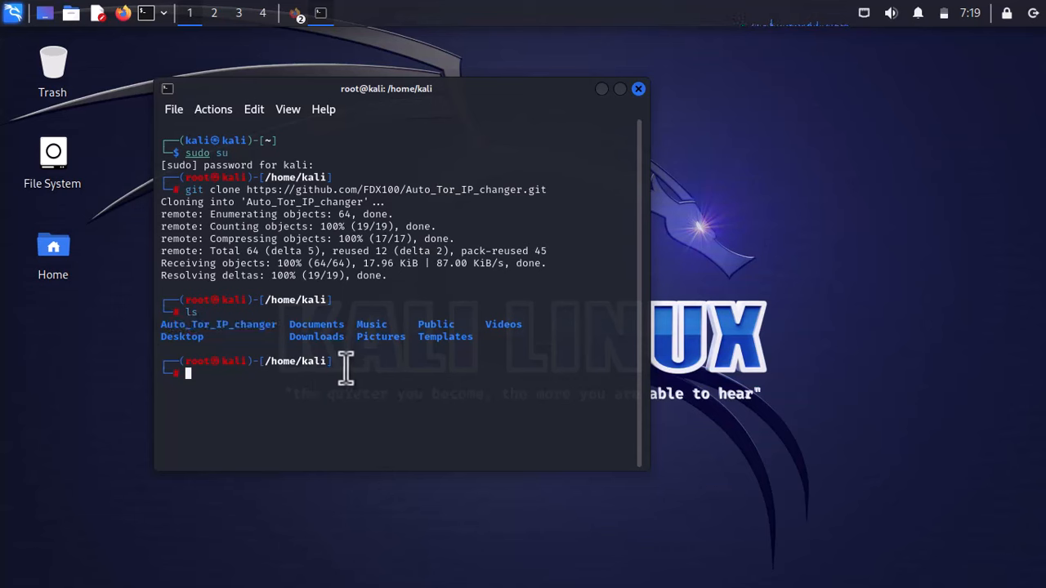
type("cdh")
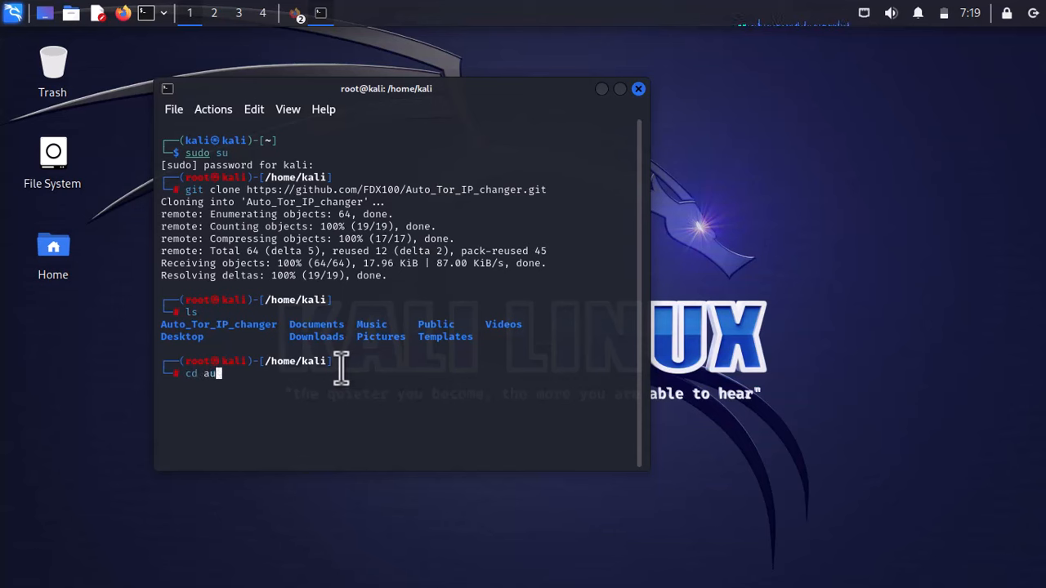
key("Tab")
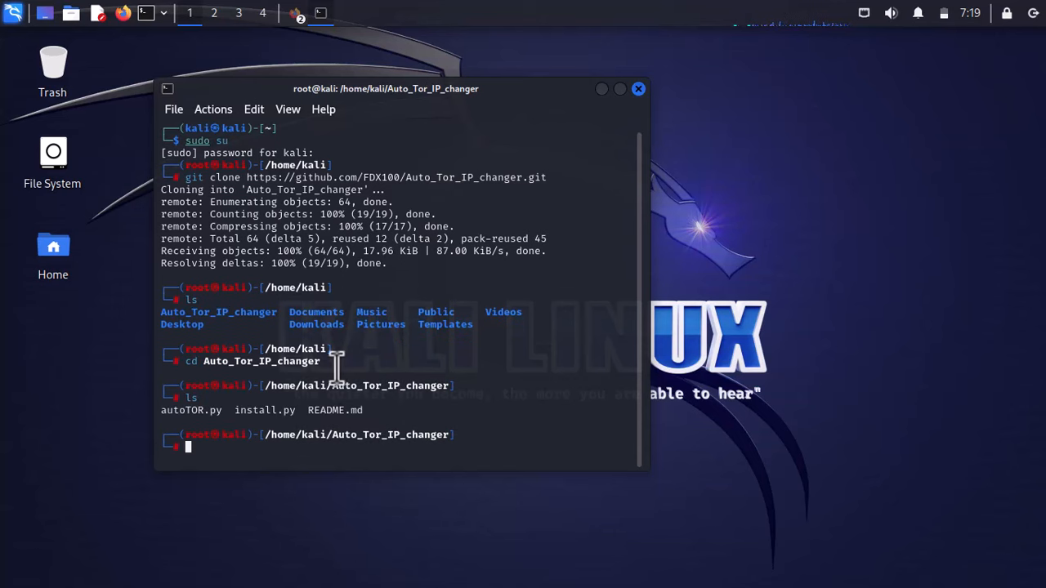
mouse_move(309, 410)
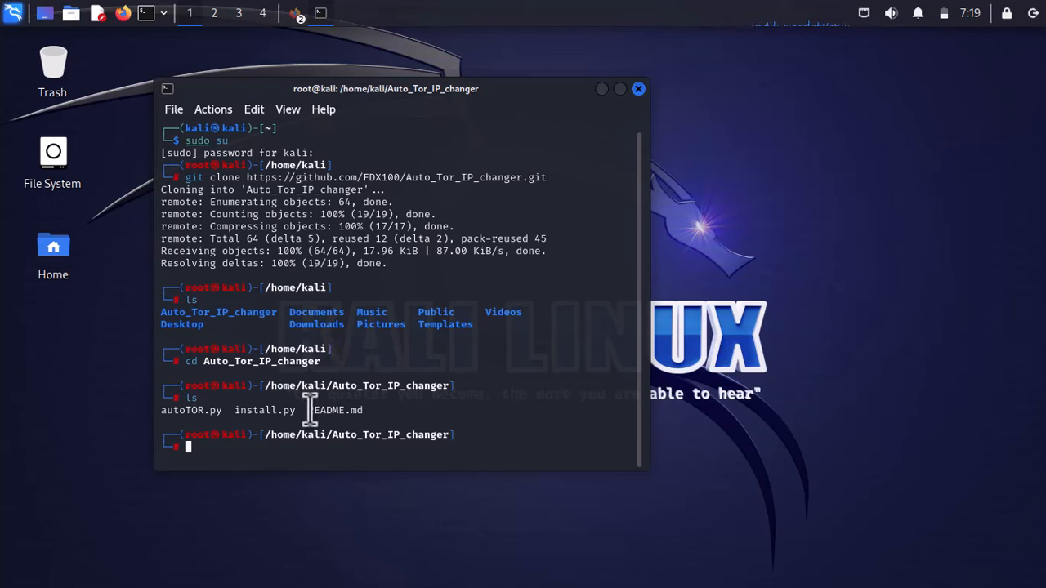
double_click(264, 410)
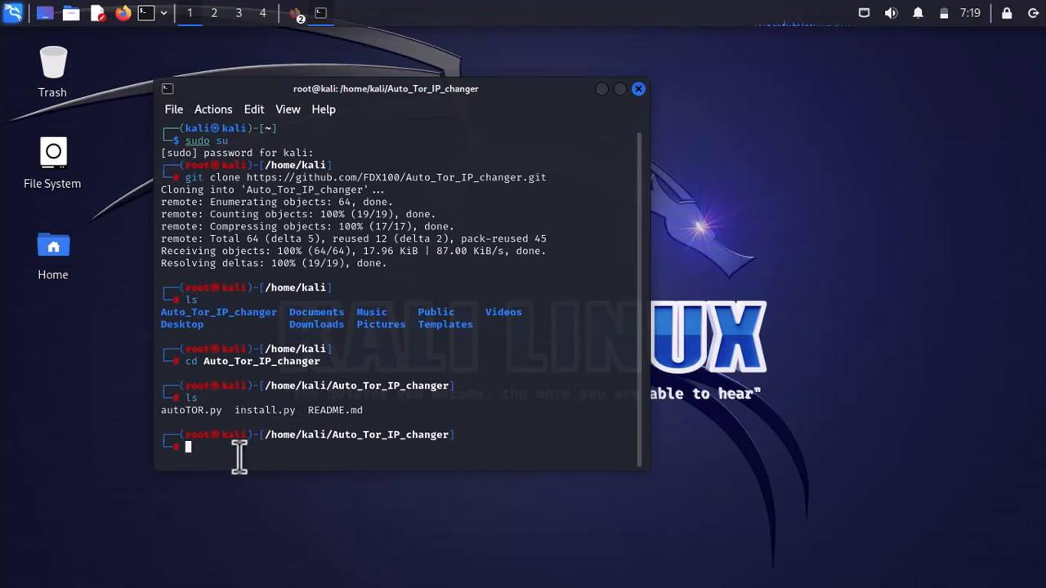
Step: Make install.py executable with chmod +x, run it with python3 and answer y
type("chmod +x install.py")
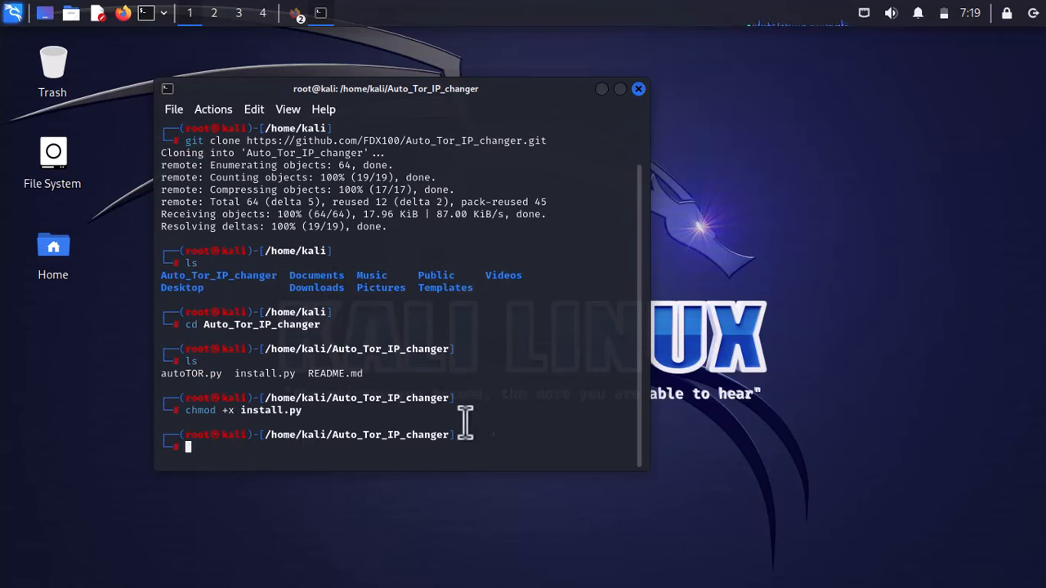
mouse_move(464, 422)
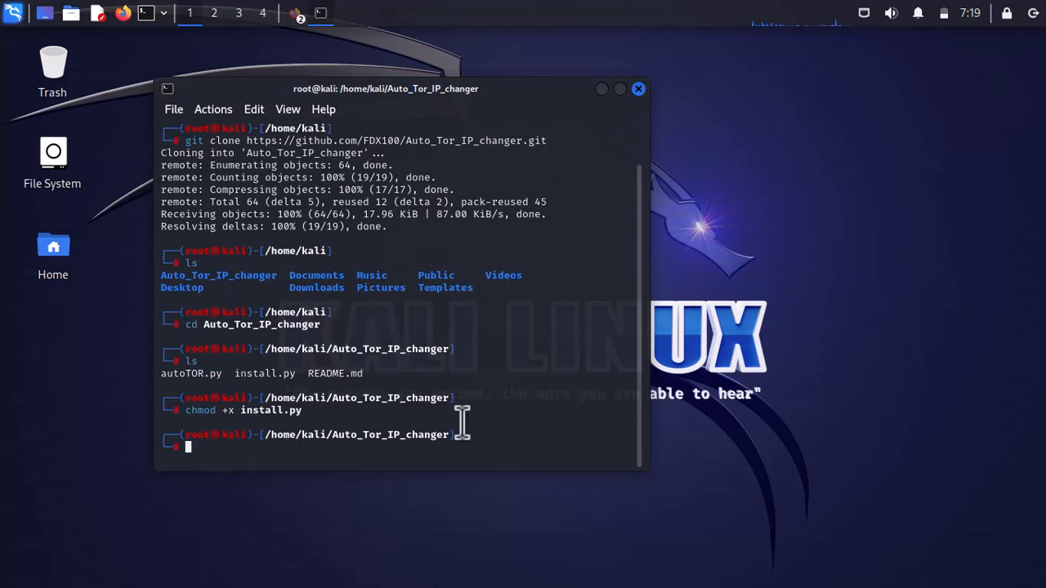
type("ph")
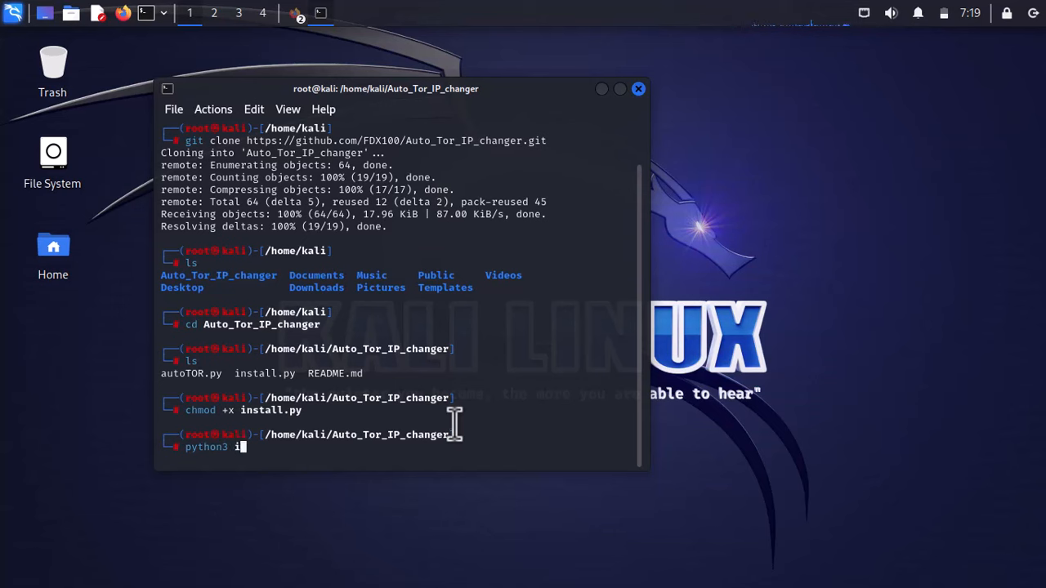
type("nstall.p")
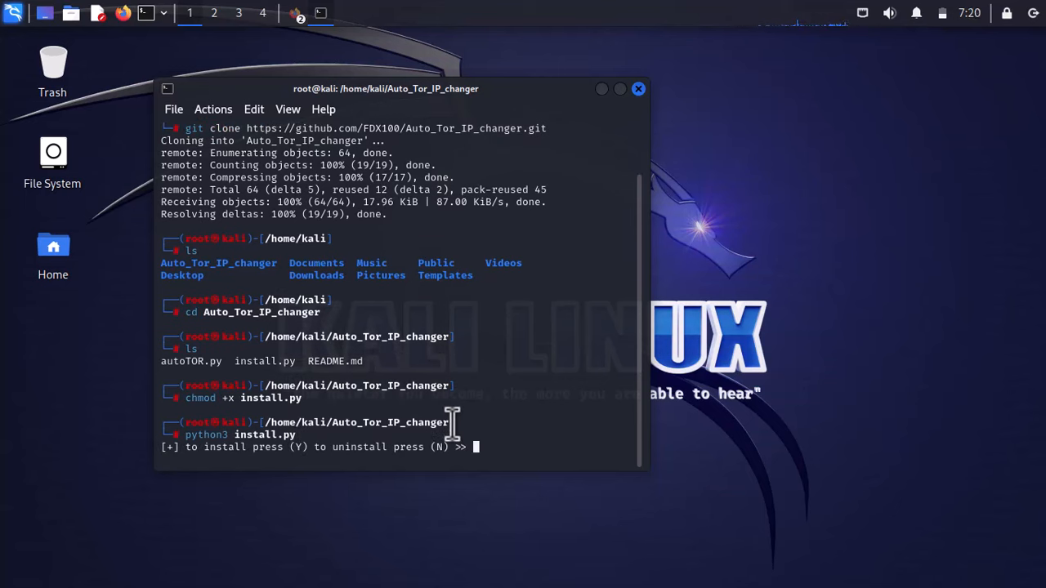
type("y")
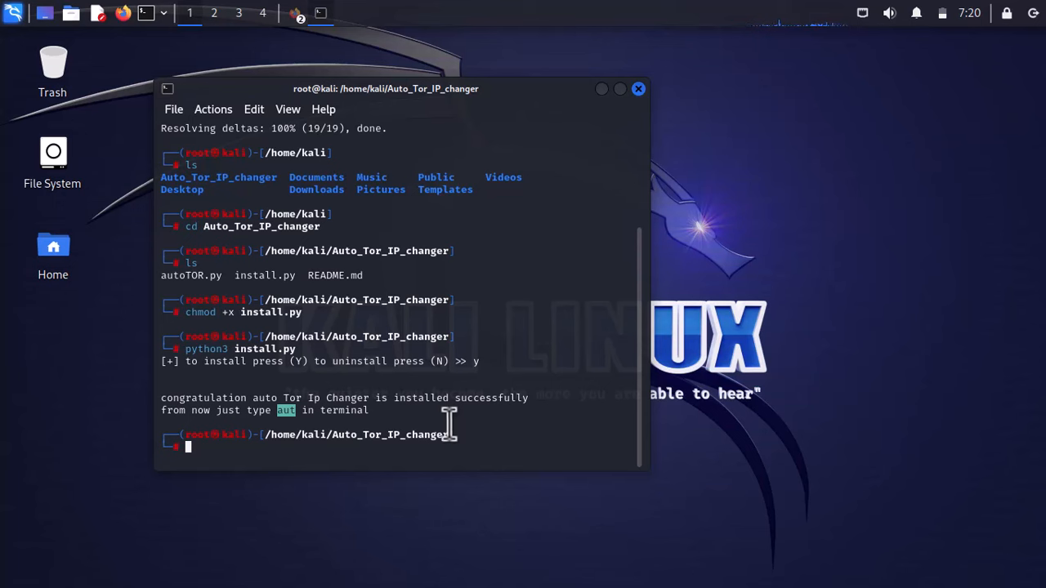
mouse_move(248, 408)
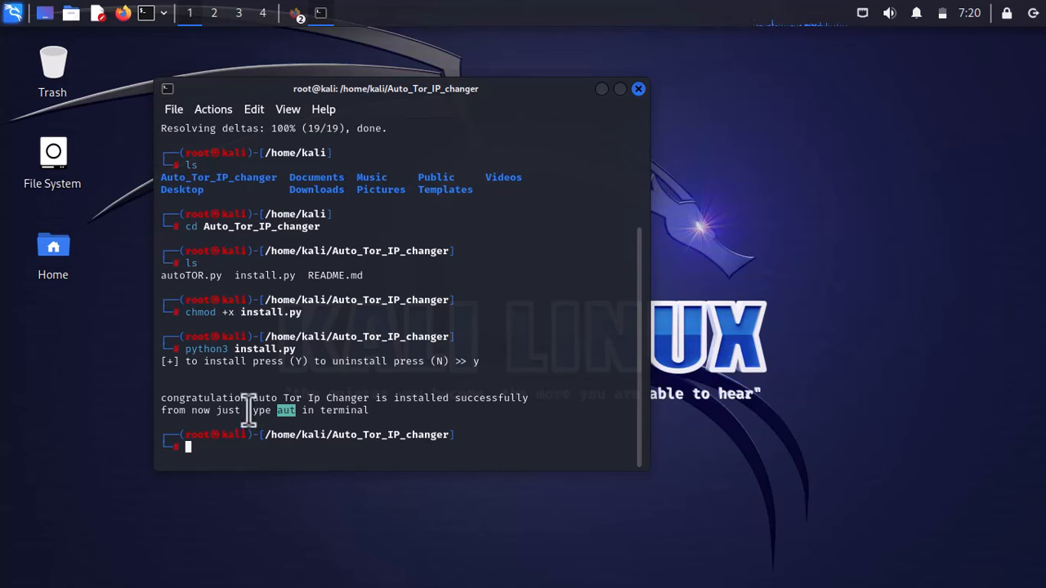
mouse_move(281, 419)
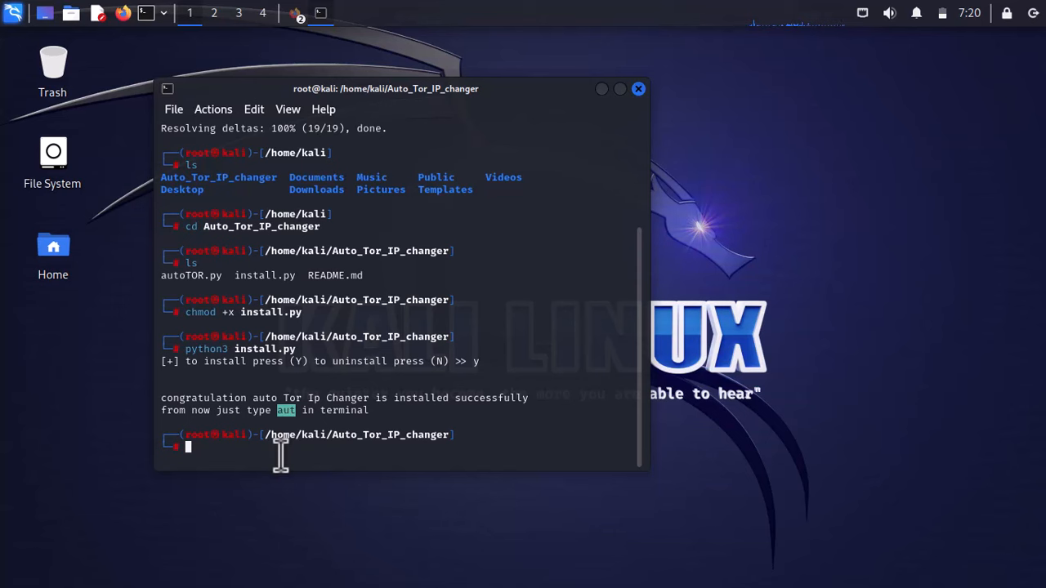
Step: Bring Firefox to the front and reach its Settings page at Network Settings
left_click(298, 14)
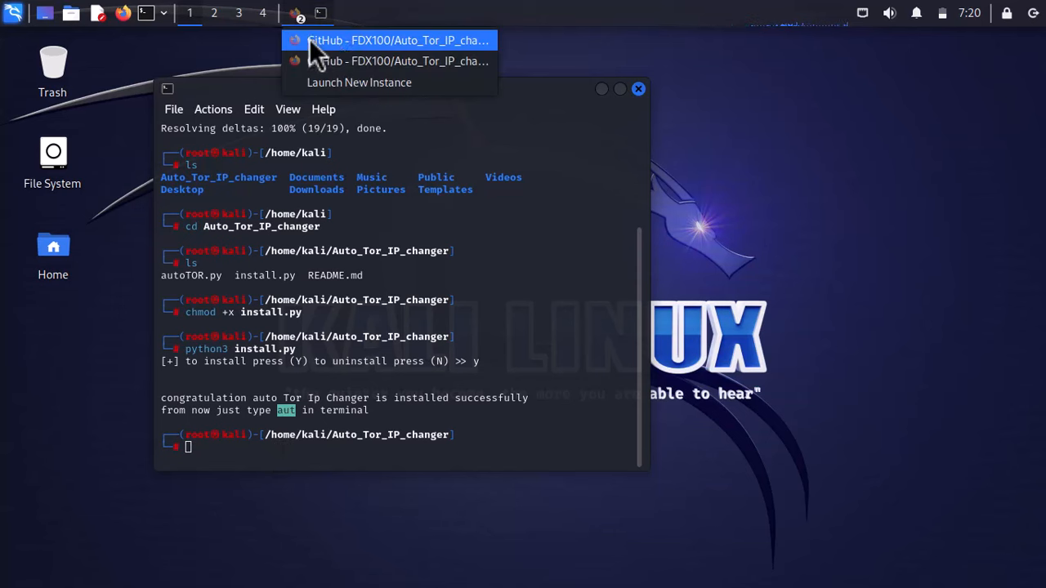
left_click(398, 39)
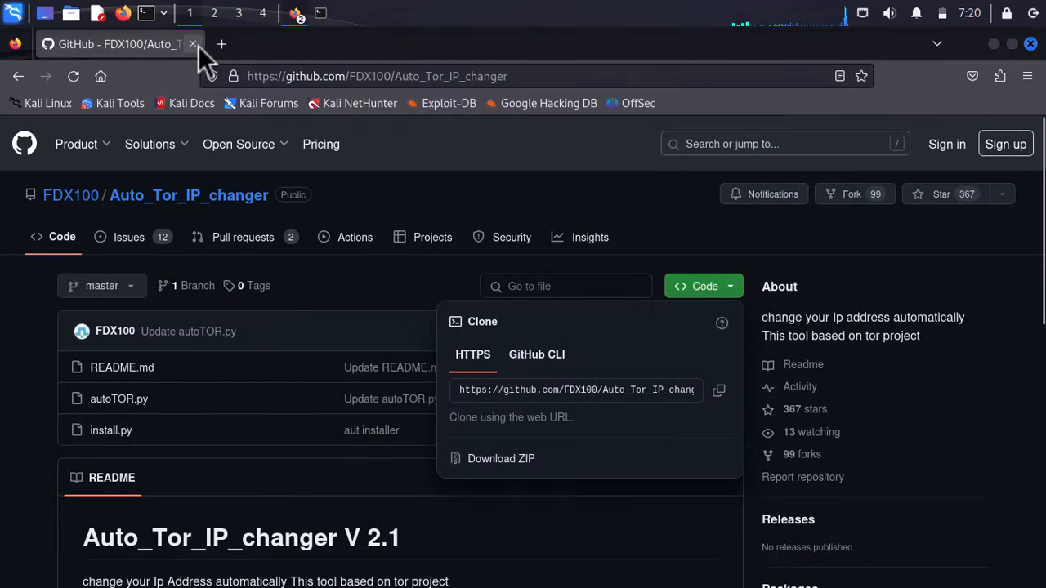
scroll("down", 3)
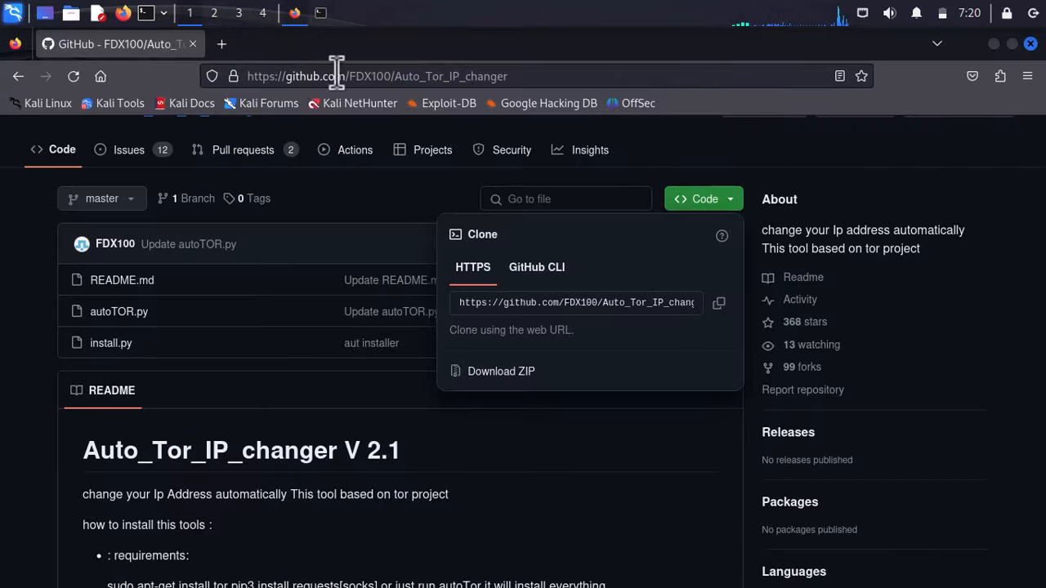
mouse_move(1026, 77)
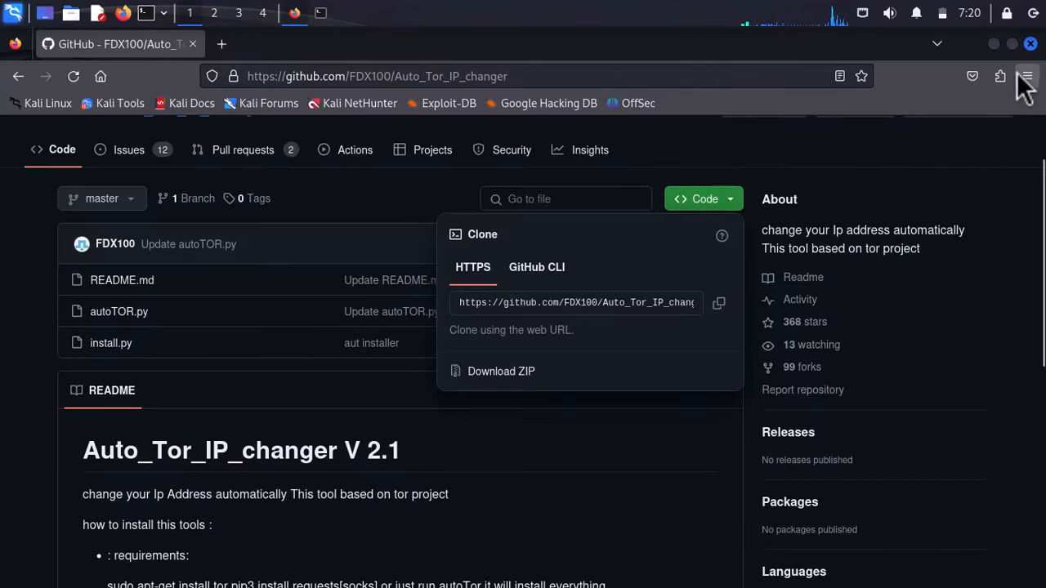
left_click(1026, 76)
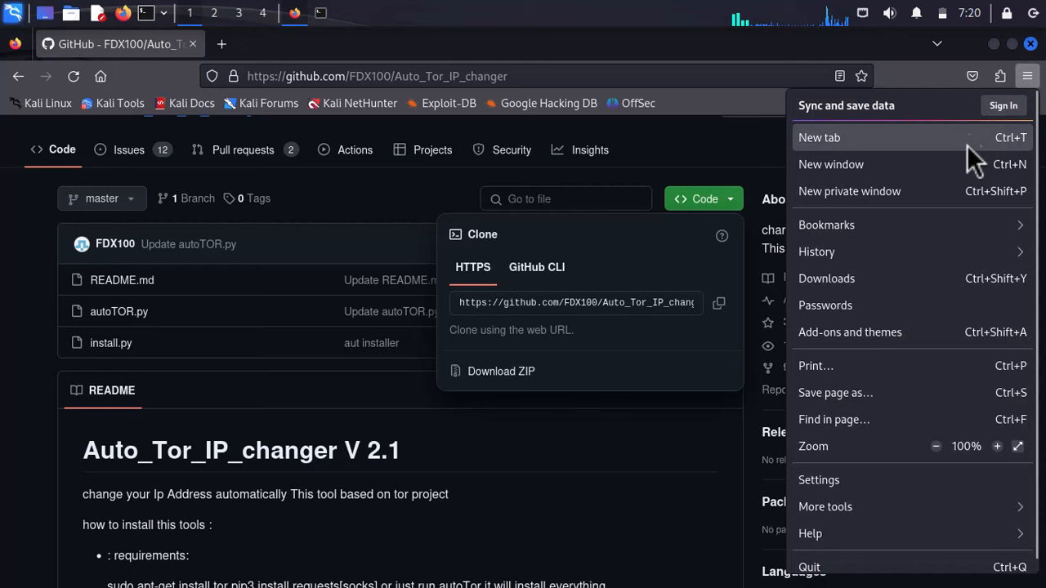
left_click(819, 481)
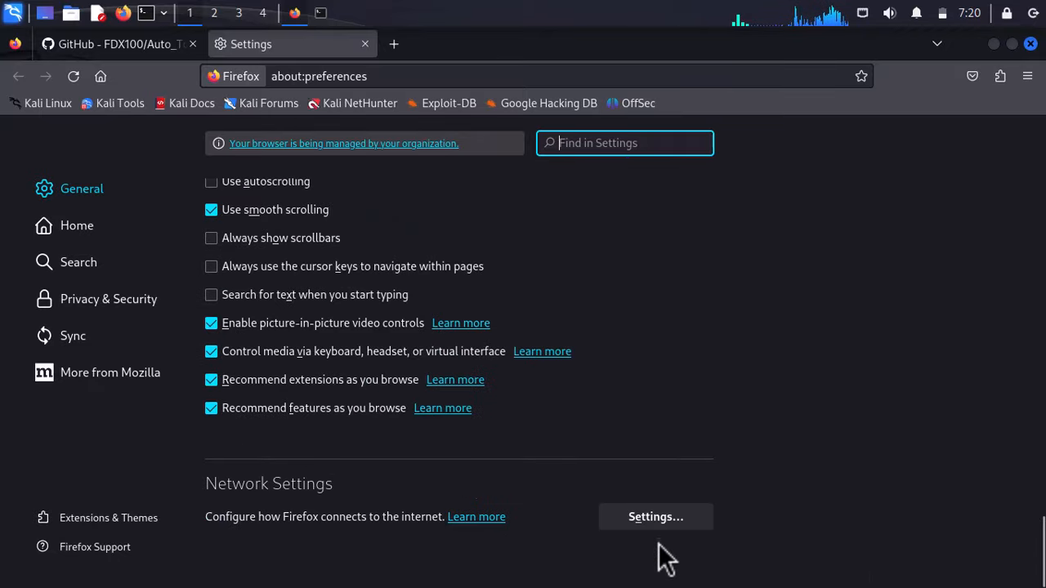
Step: Set manual proxy with SOCKS v5 host 127.0.0.1 and port 9050
left_click(654, 517)
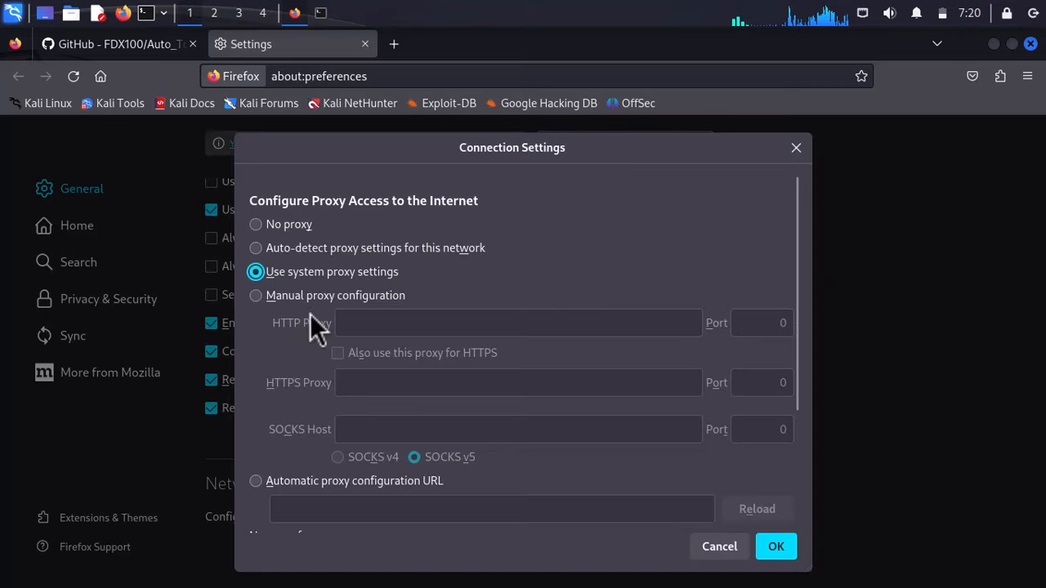
left_click(255, 294)
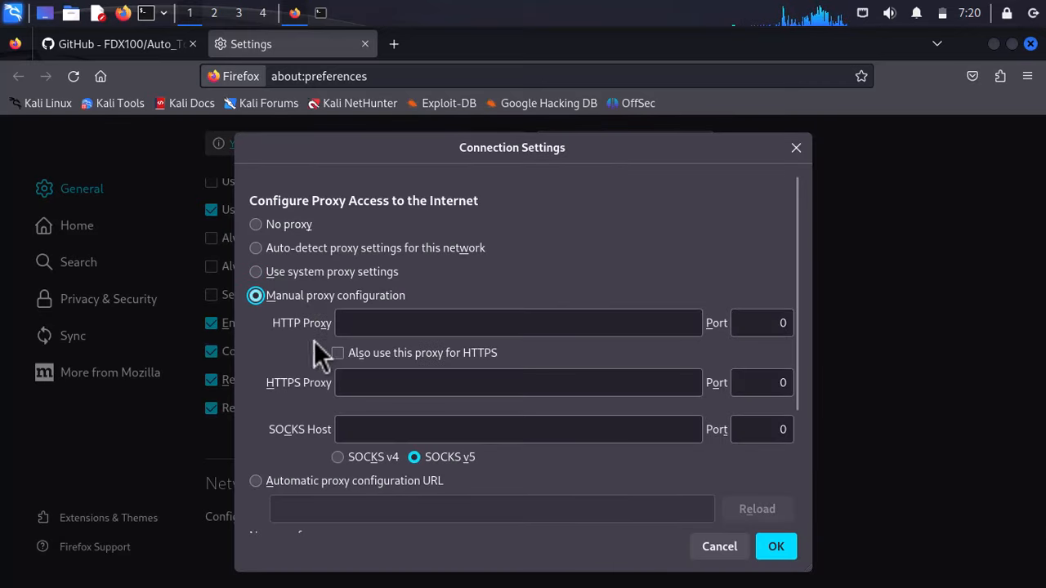
left_click(518, 428)
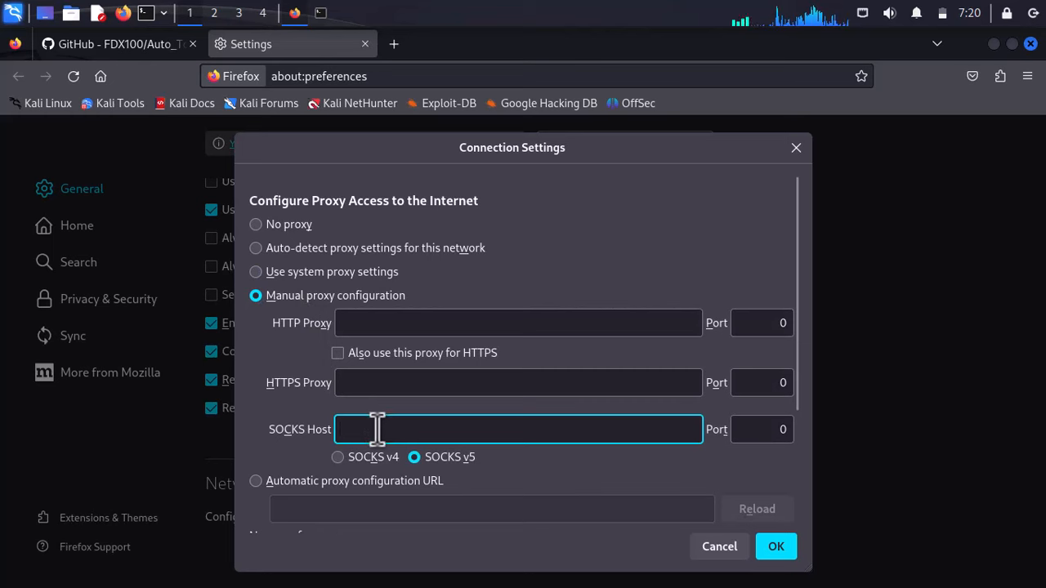
type("127.0.0.1")
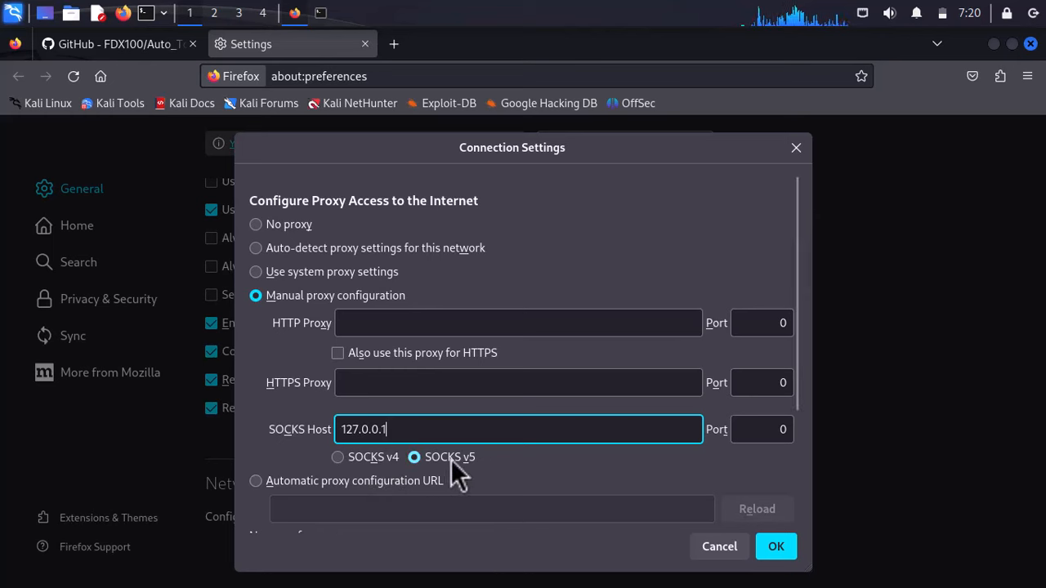
left_click(761, 428)
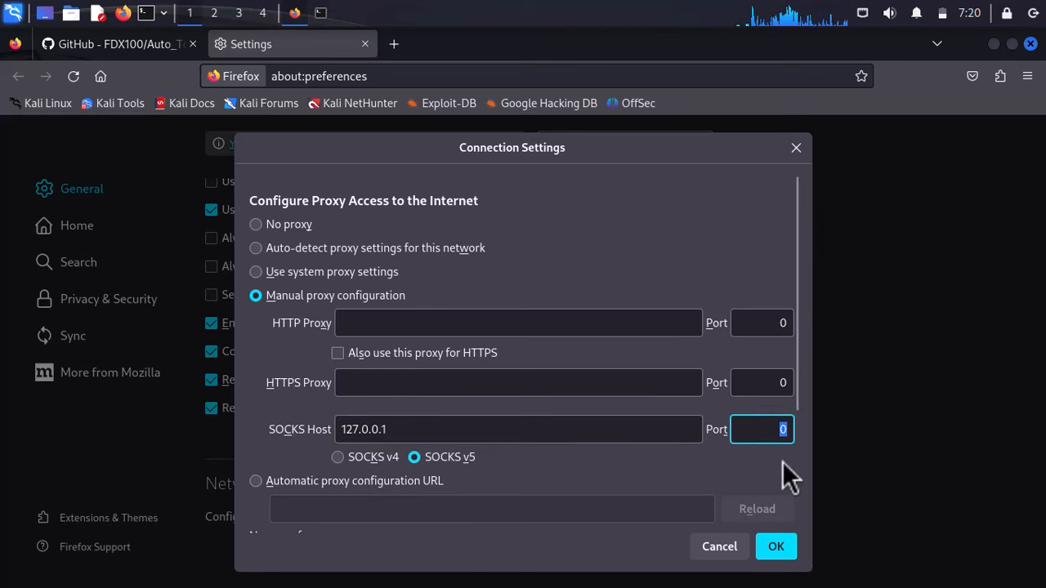
type("9050")
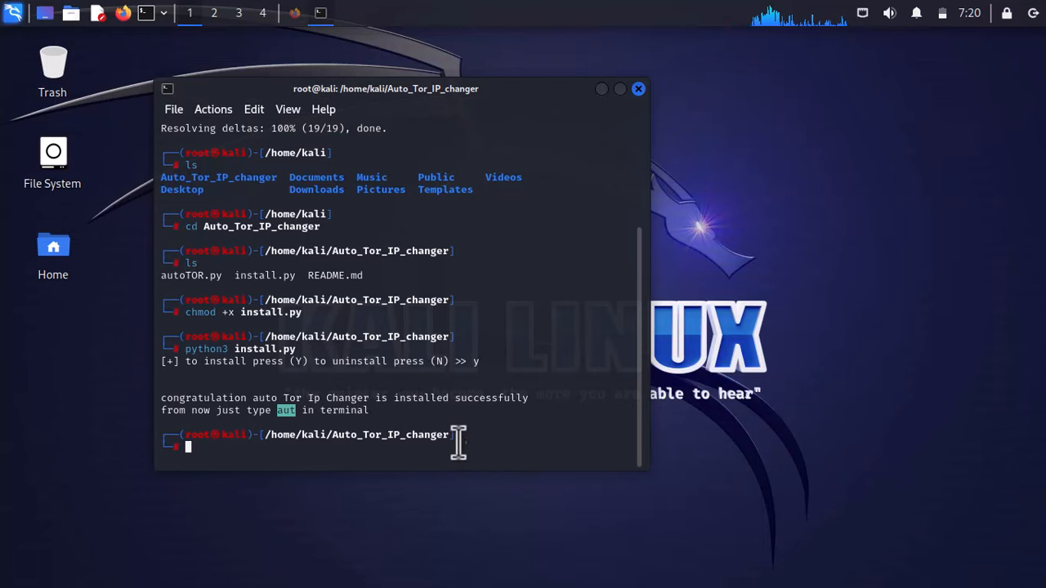
Step: Launch Auto Tor with aut, which reports tor missing and starts installing it
type("aut")
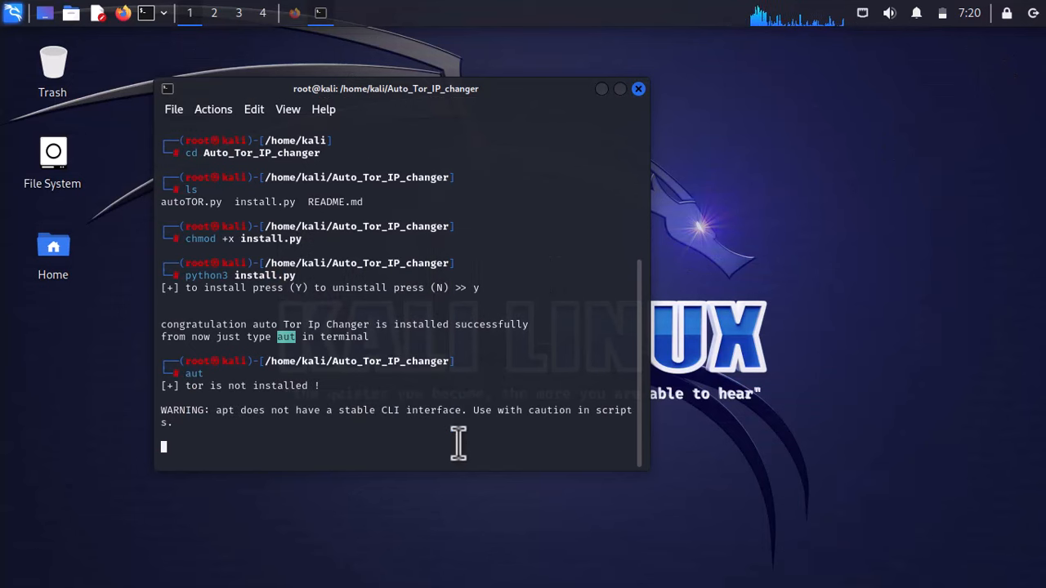
mouse_move(282, 425)
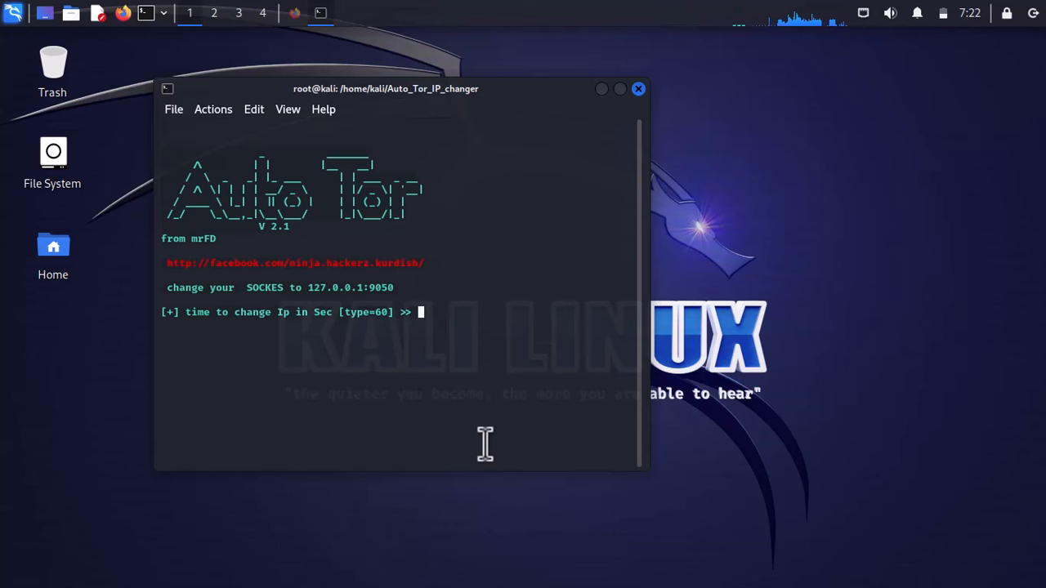
mouse_move(425, 405)
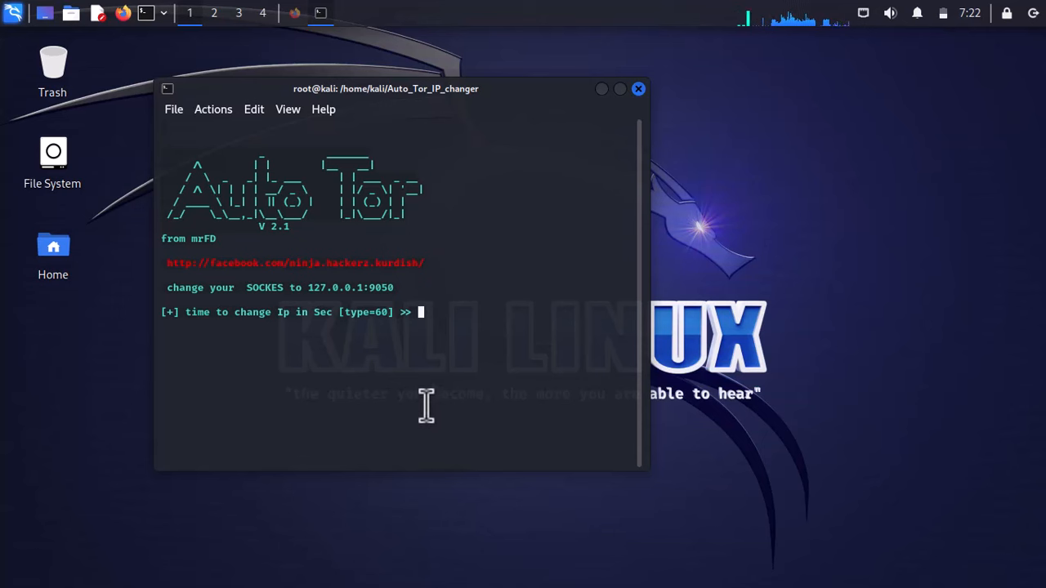
mouse_move(361, 348)
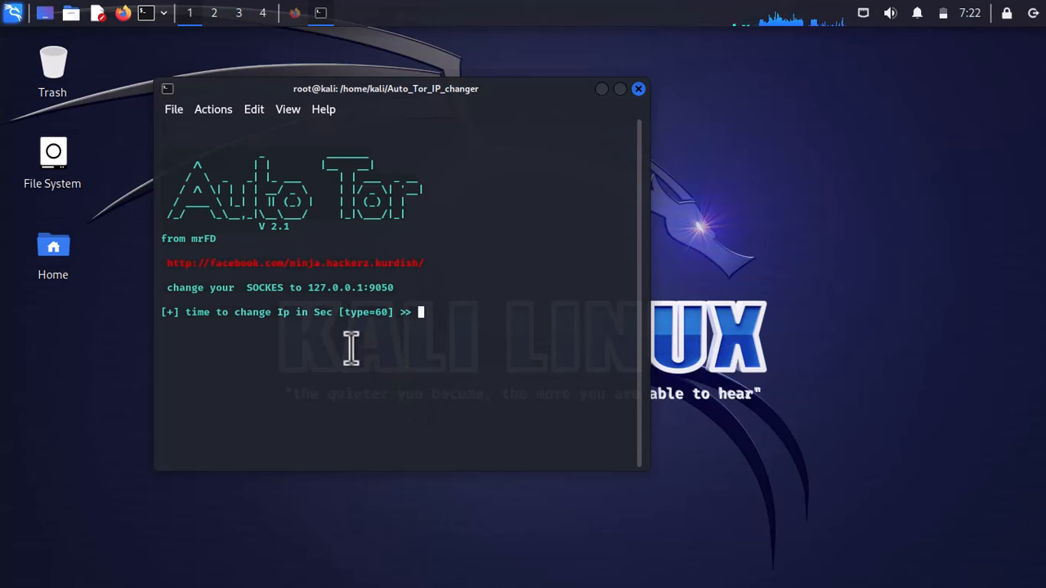
Step: Answer the Auto Tor prompts with a 10-second interval and 0 for infinite changes
type("10")
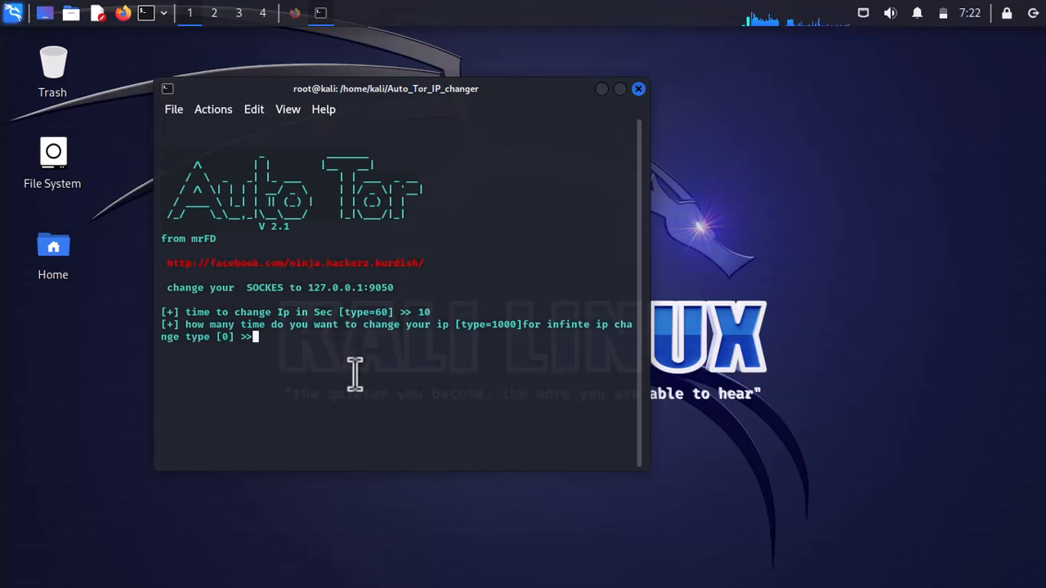
type("0")
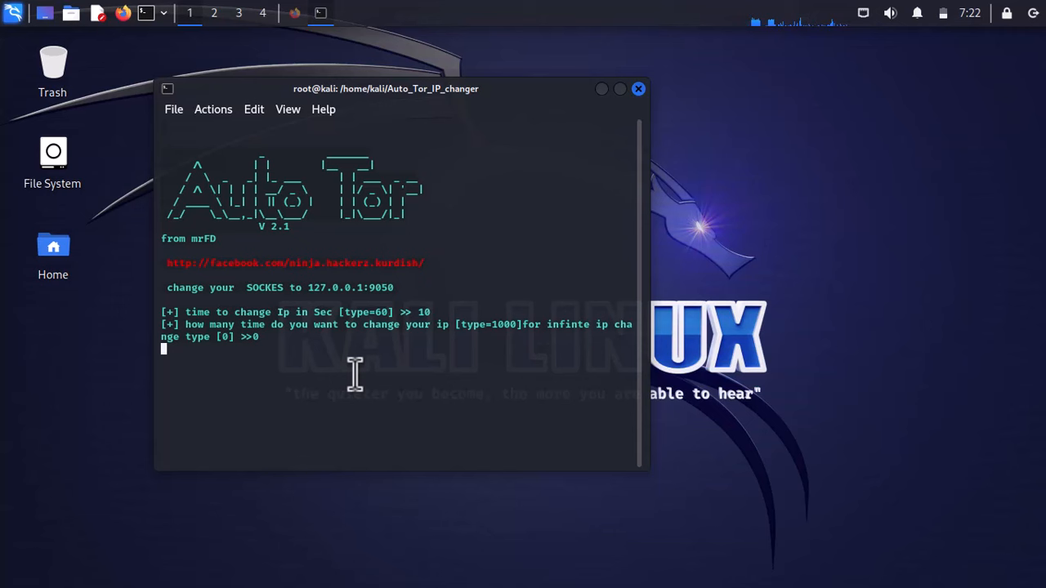
mouse_move(350, 389)
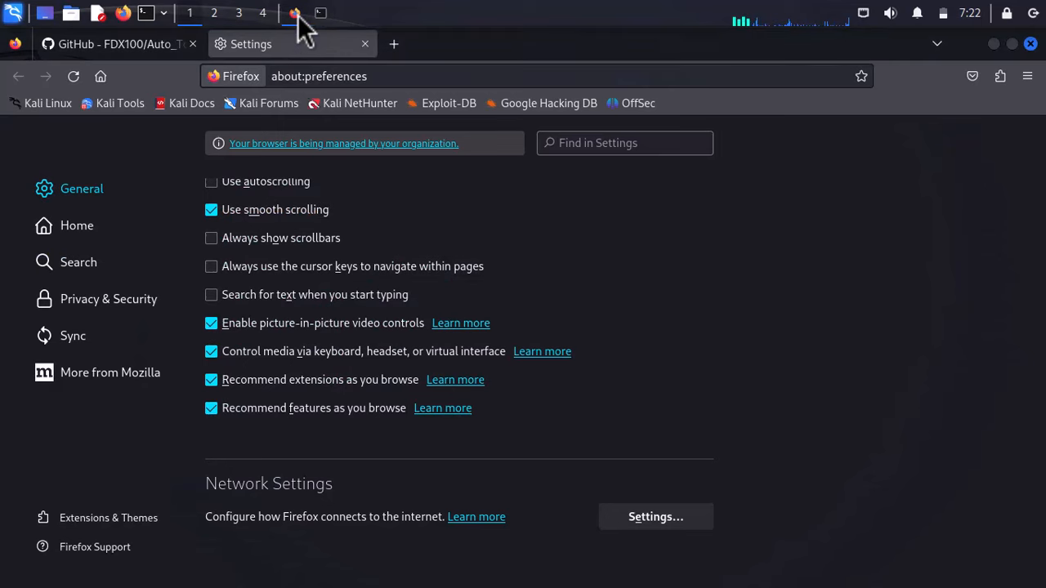
Step: Load dnsleaktest.com in a new tab to check the visible IP
type("d")
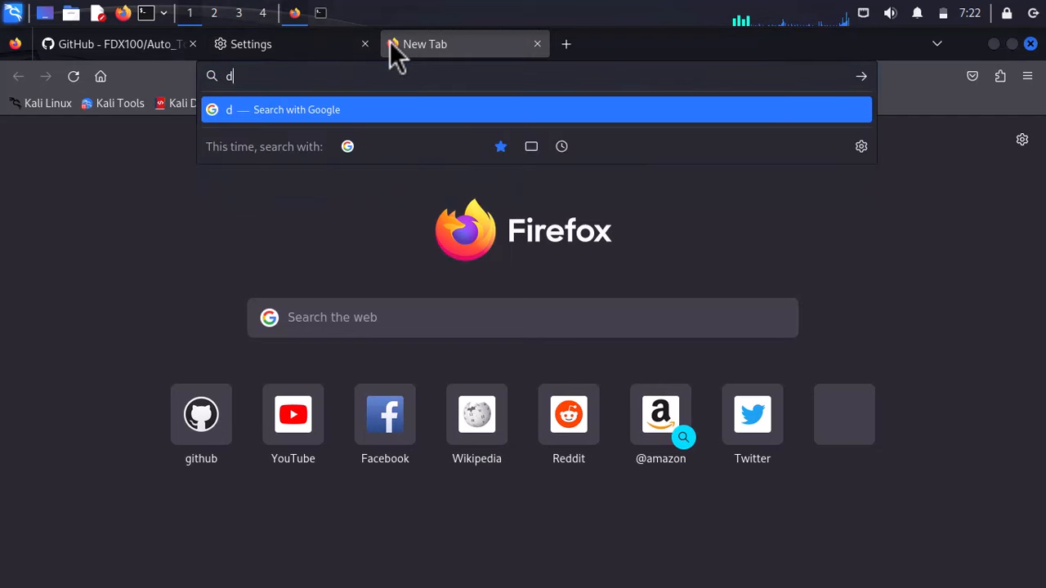
type("nsleaktest.com")
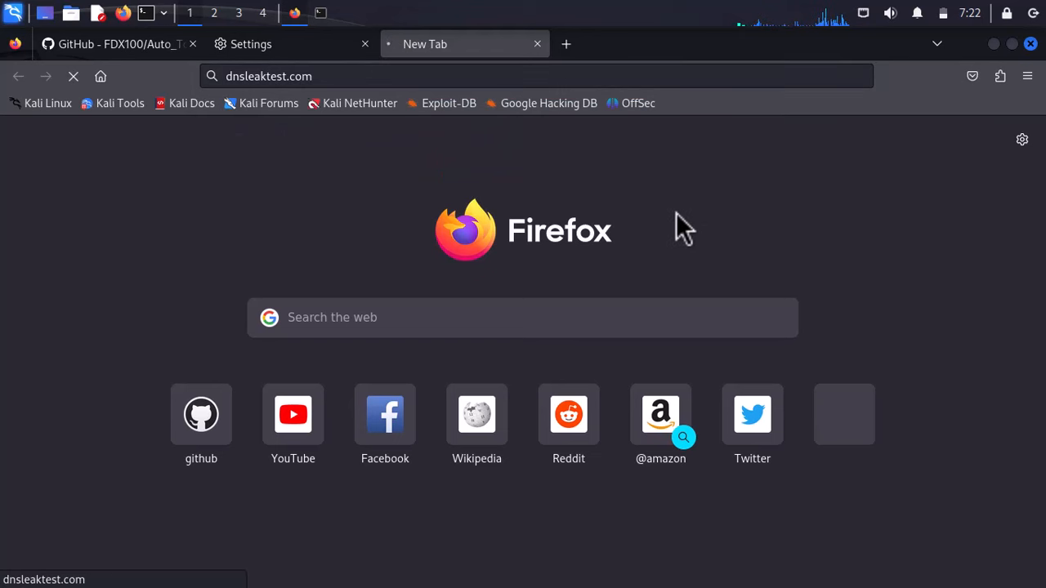
key("Return")
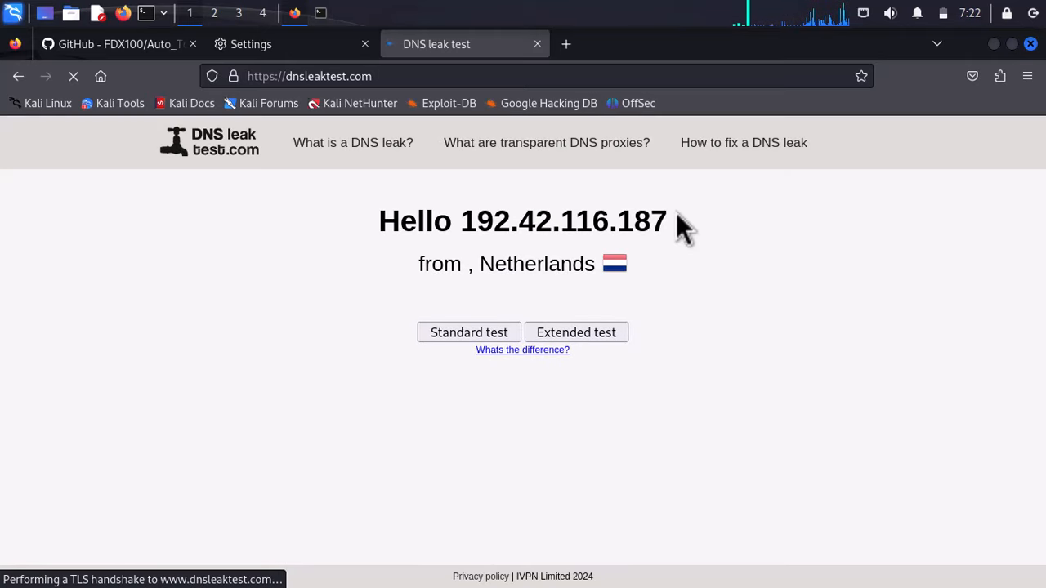
mouse_move(570, 262)
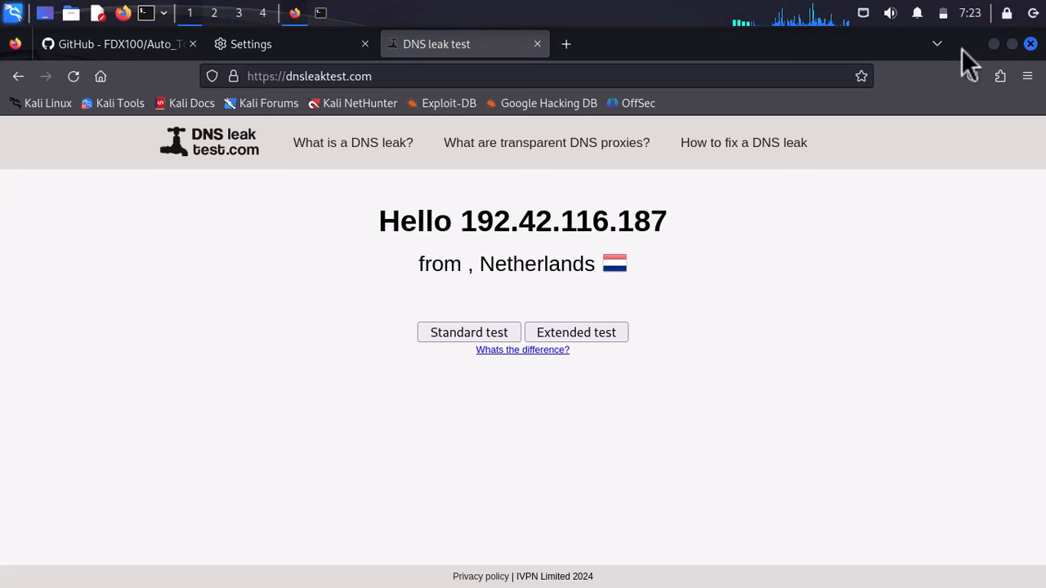
mouse_move(994, 42)
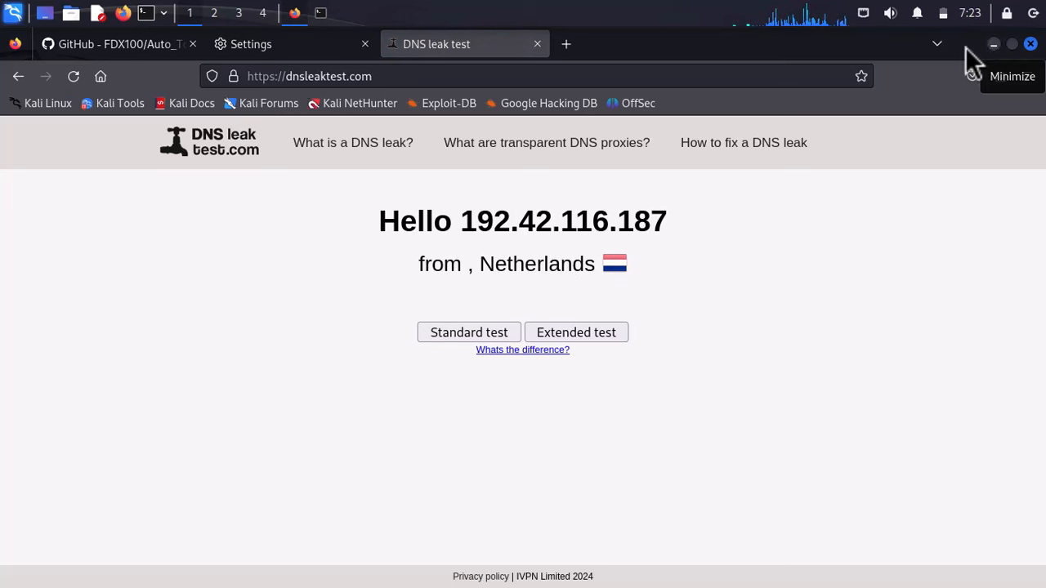